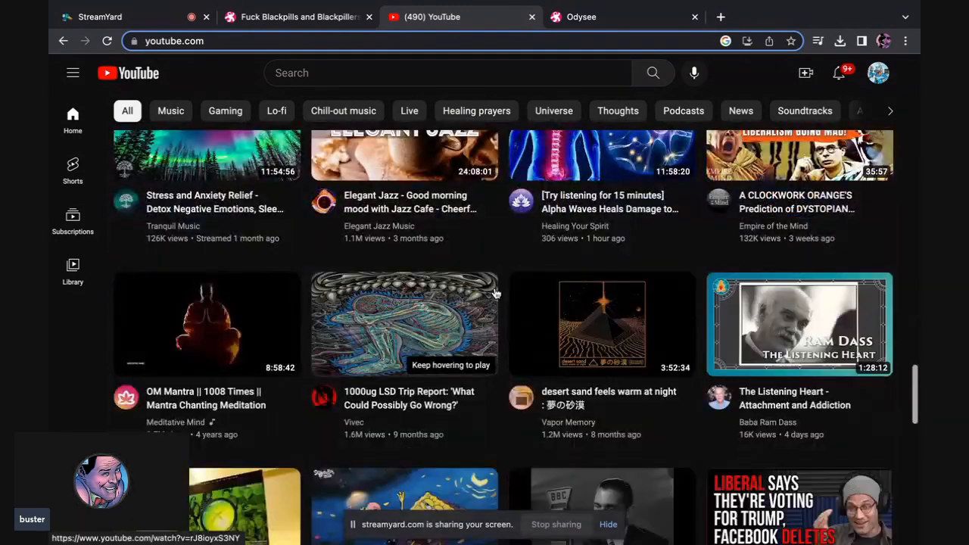
Step: Scroll down the page currently on screen before switching to Odysee
{"action": "scroll", "scroll_direction": "down", "scroll_amount": 3}
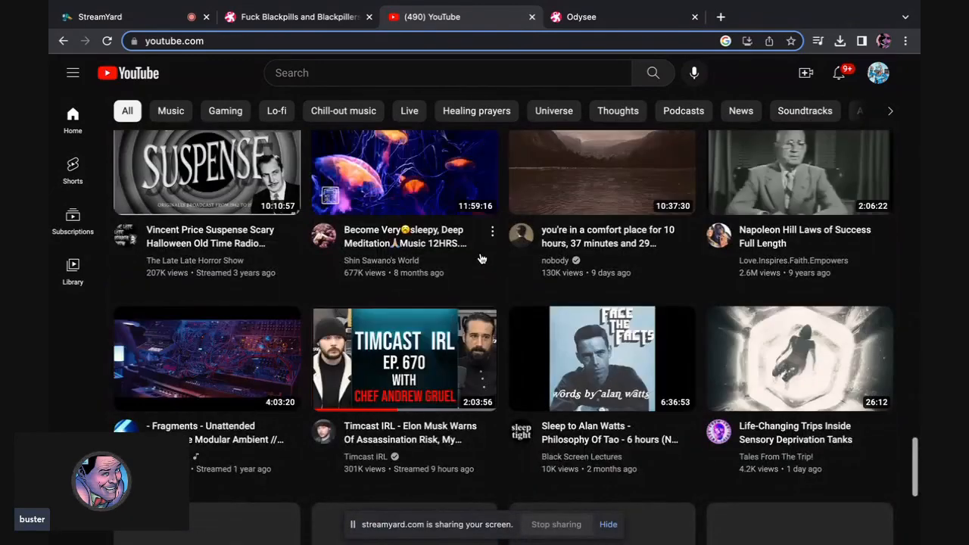
{"action": "scroll", "scroll_direction": "down", "scroll_amount": 3}
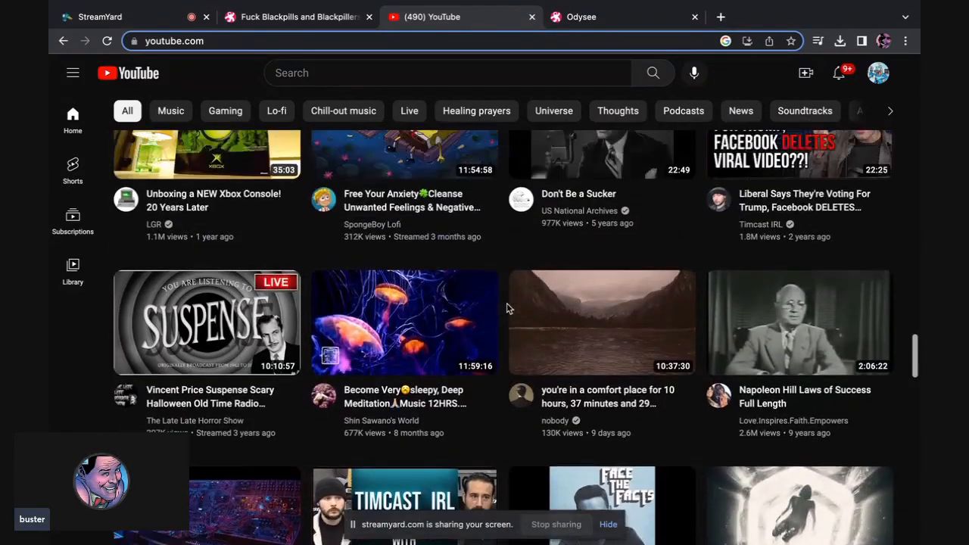
{"action": "scroll", "scroll_direction": "down", "scroll_amount": 3}
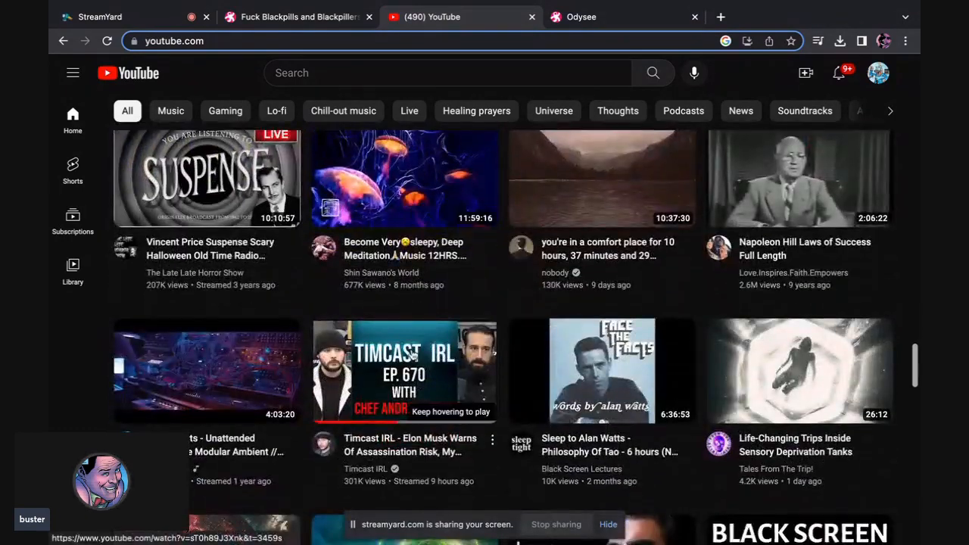
{"action": "scroll", "scroll_direction": "down", "scroll_amount": 3}
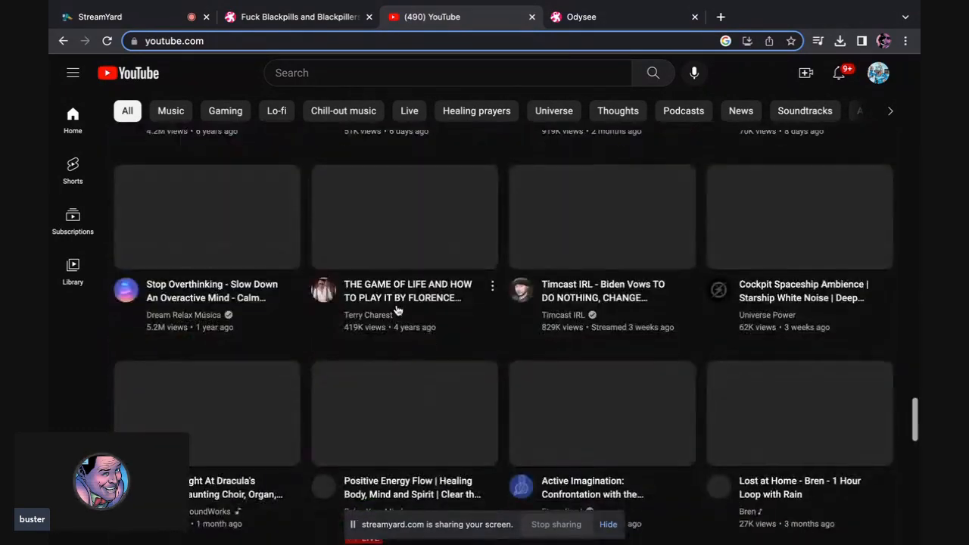
{"action": "scroll", "scroll_direction": "down", "scroll_amount": 3}
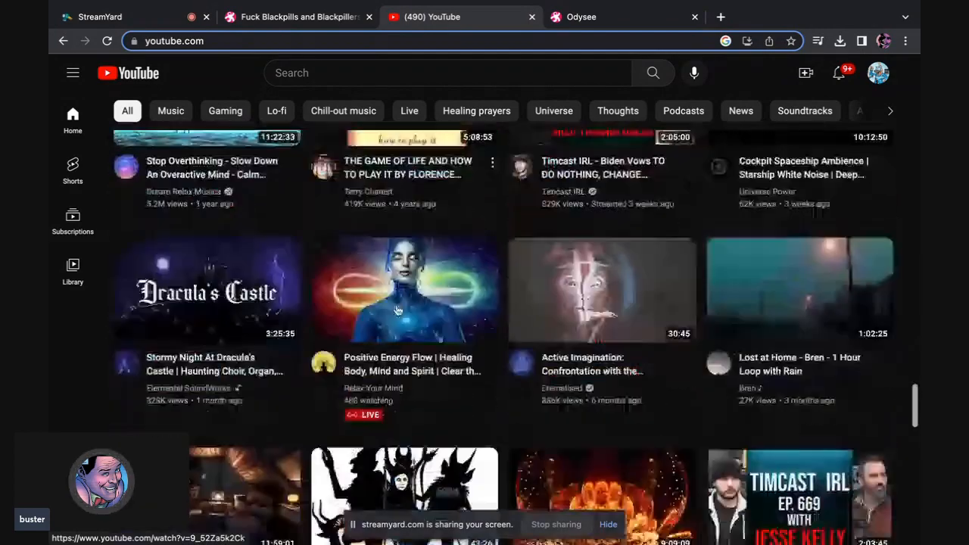
{"action": "scroll", "scroll_direction": "down", "scroll_amount": 3}
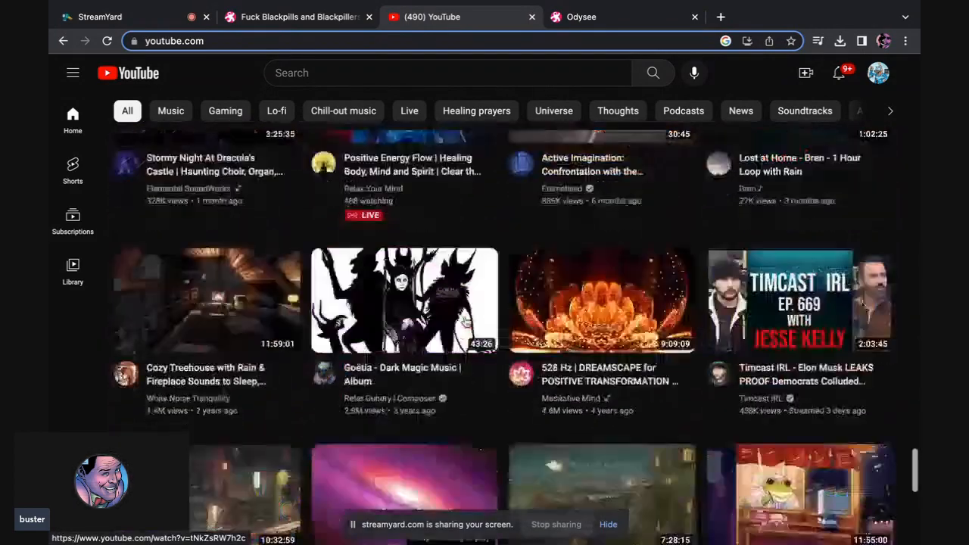
{"action": "scroll", "scroll_direction": "down", "scroll_amount": 3}
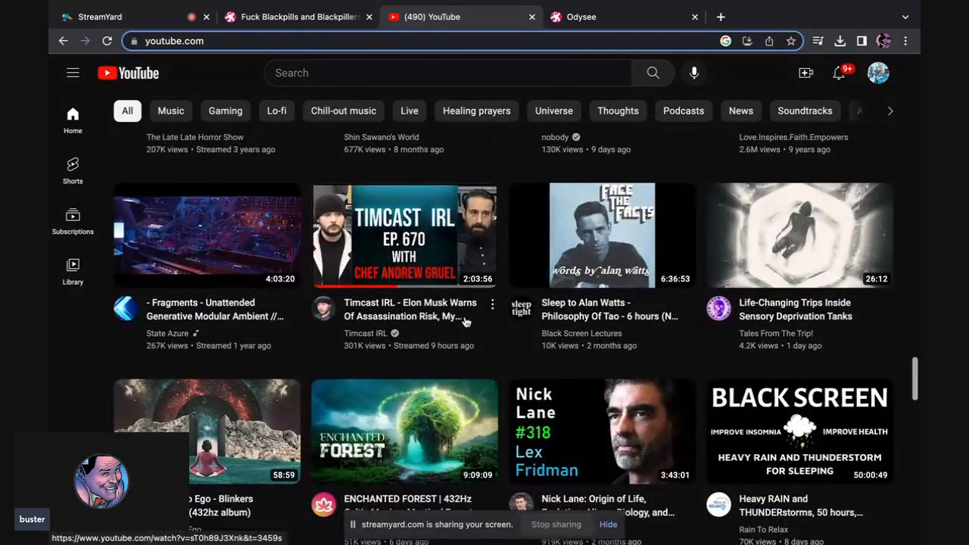
{"action": "mouse_move", "coordinate": [466, 317]}
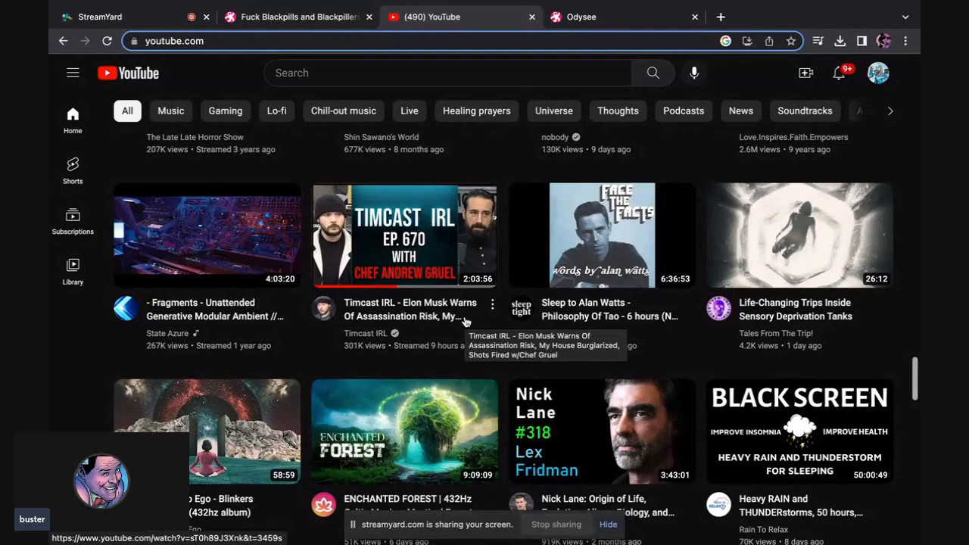
{"action": "scroll", "scroll_direction": "down", "scroll_amount": 3}
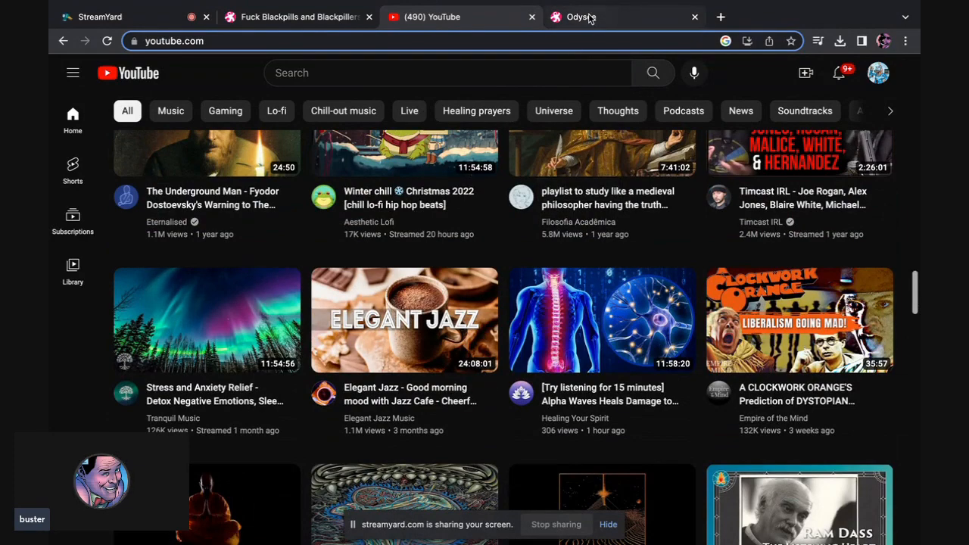
Step: Switch to the Odysee home feed and scroll past Christmas, trending, Artists and art tutorials to Education
{"action": "left_click", "coordinate": [582, 17]}
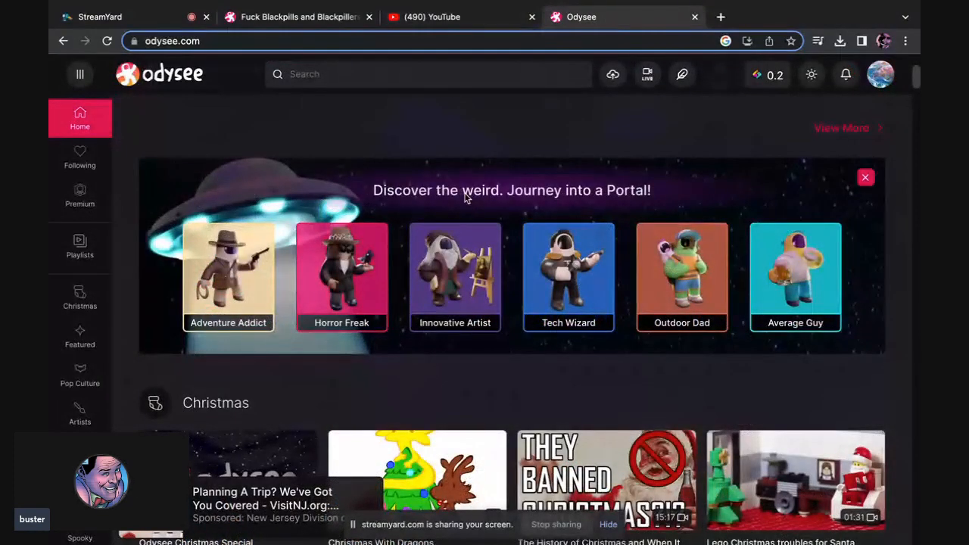
{"action": "scroll", "scroll_direction": "down", "scroll_amount": 3}
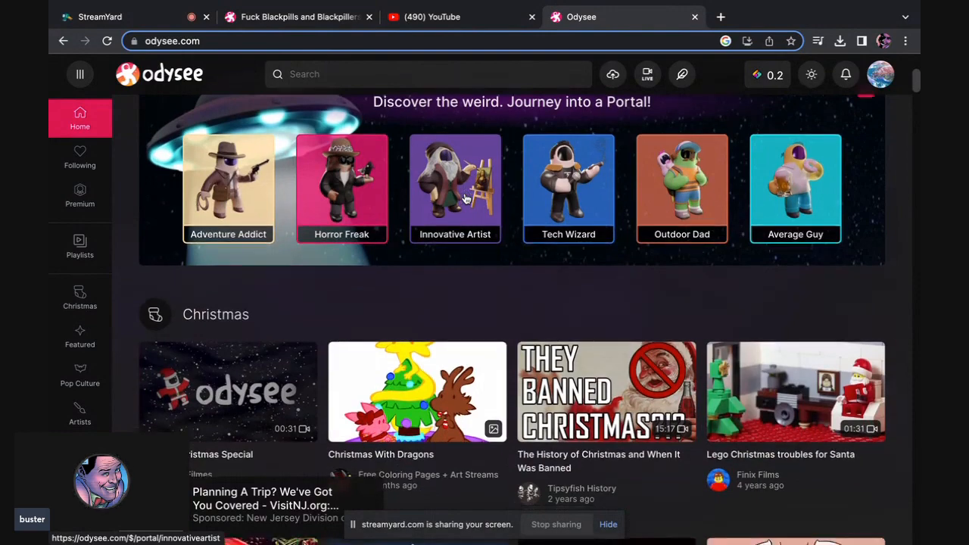
{"action": "scroll", "scroll_direction": "down", "scroll_amount": 3}
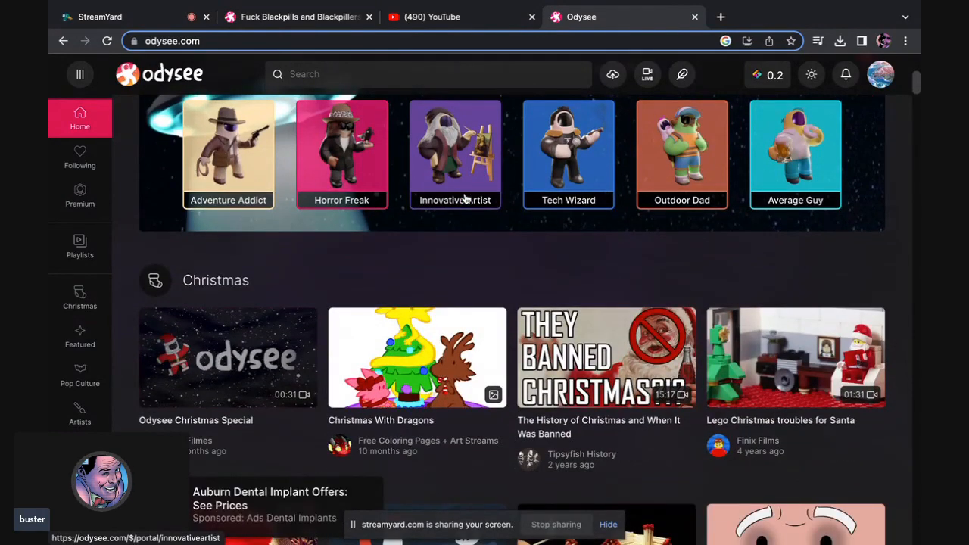
{"action": "scroll", "scroll_direction": "down", "scroll_amount": 3}
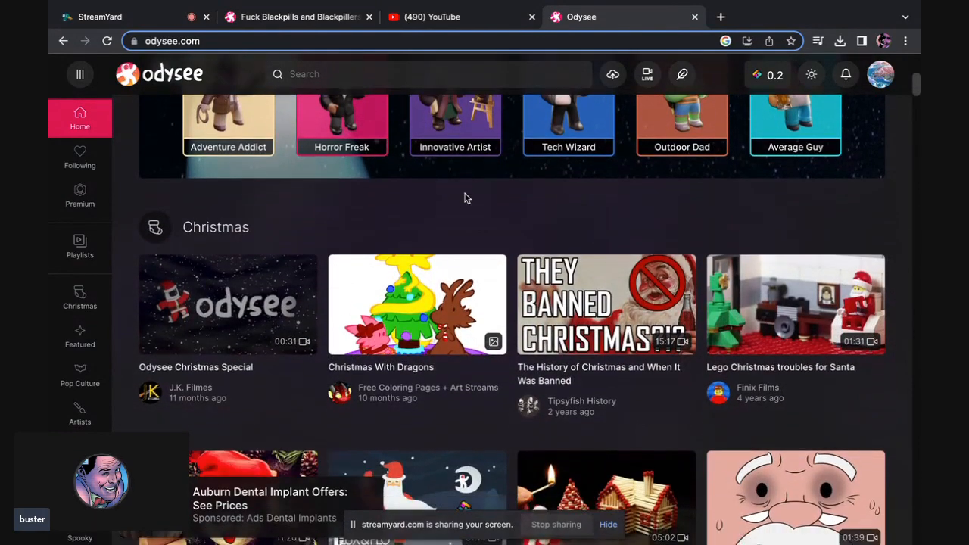
{"action": "scroll", "scroll_direction": "down", "scroll_amount": 3}
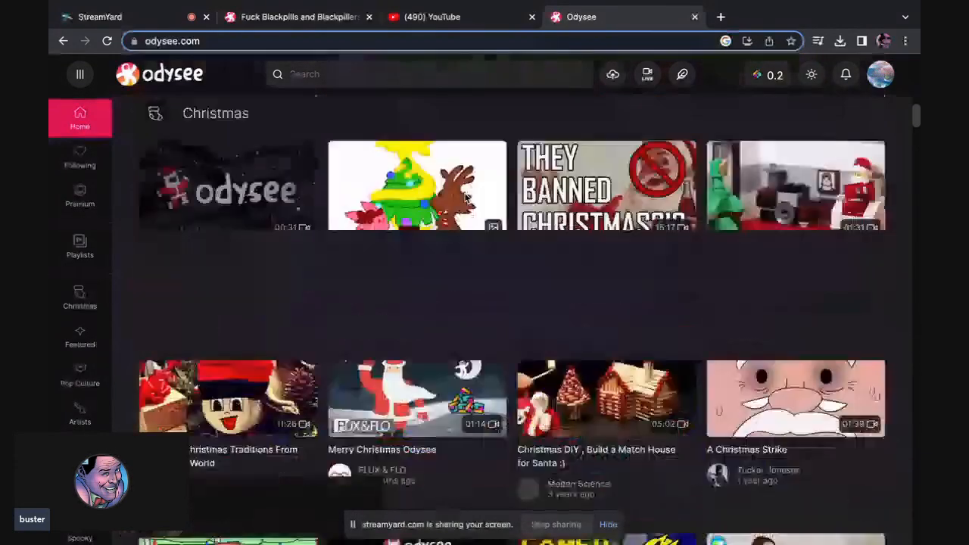
{"action": "scroll", "scroll_direction": "down", "scroll_amount": 3}
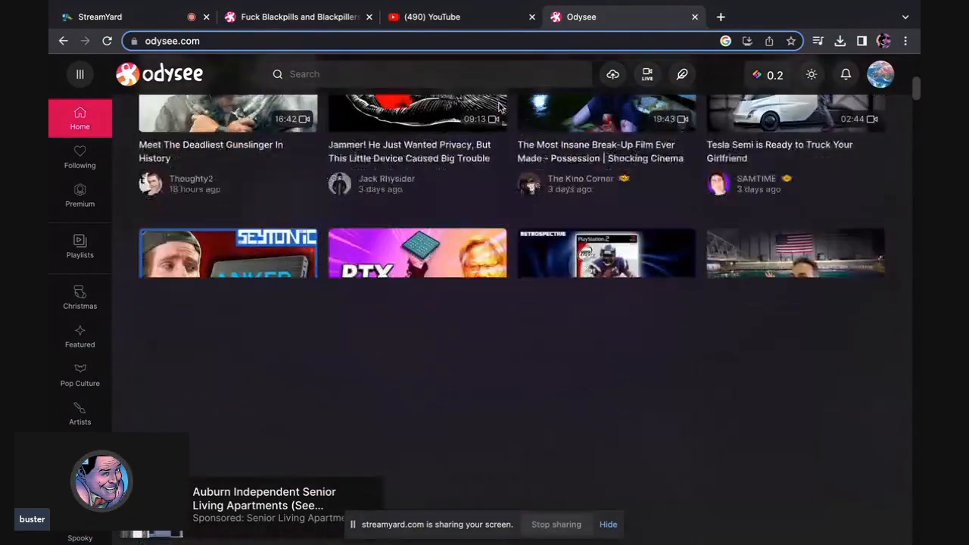
{"action": "scroll", "scroll_direction": "down", "scroll_amount": 3}
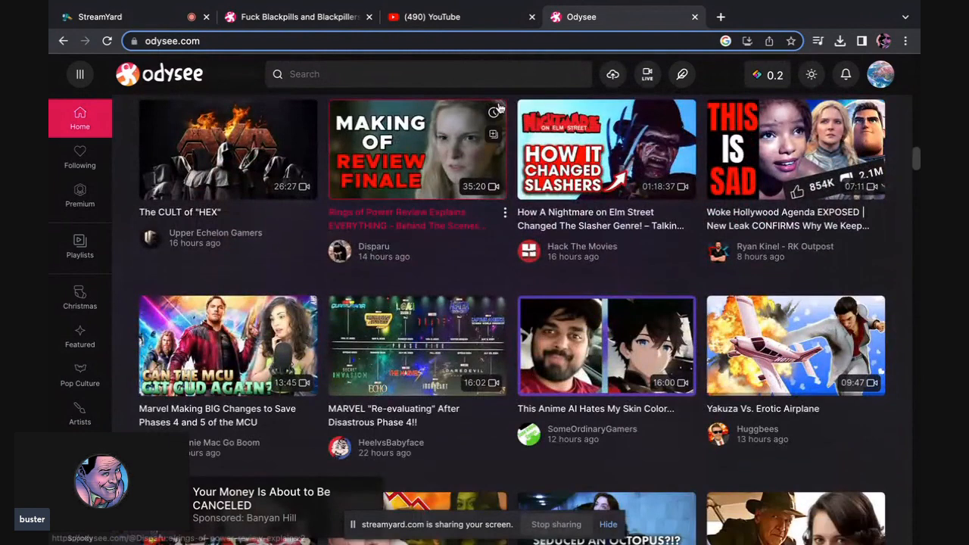
{"action": "scroll", "scroll_direction": "down", "scroll_amount": 3}
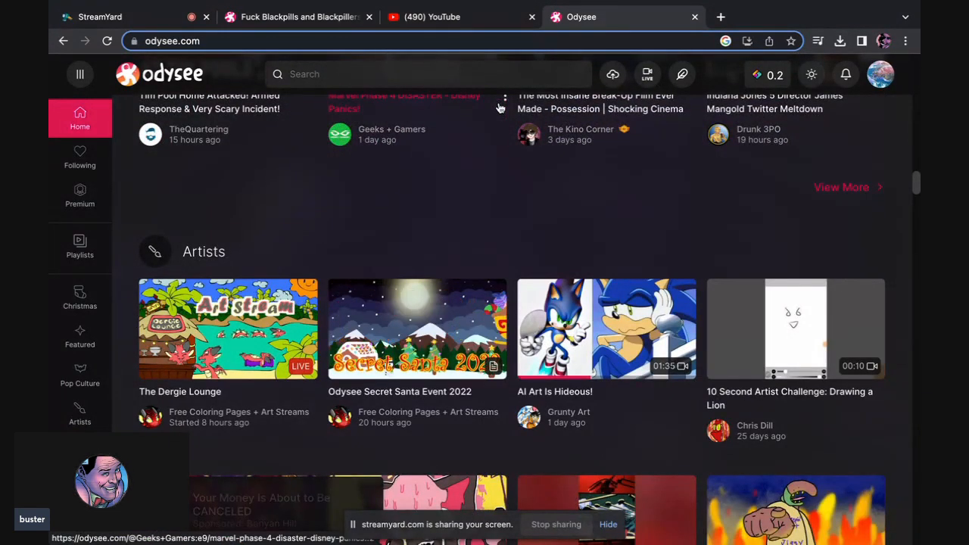
{"action": "scroll", "scroll_direction": "down", "scroll_amount": 3}
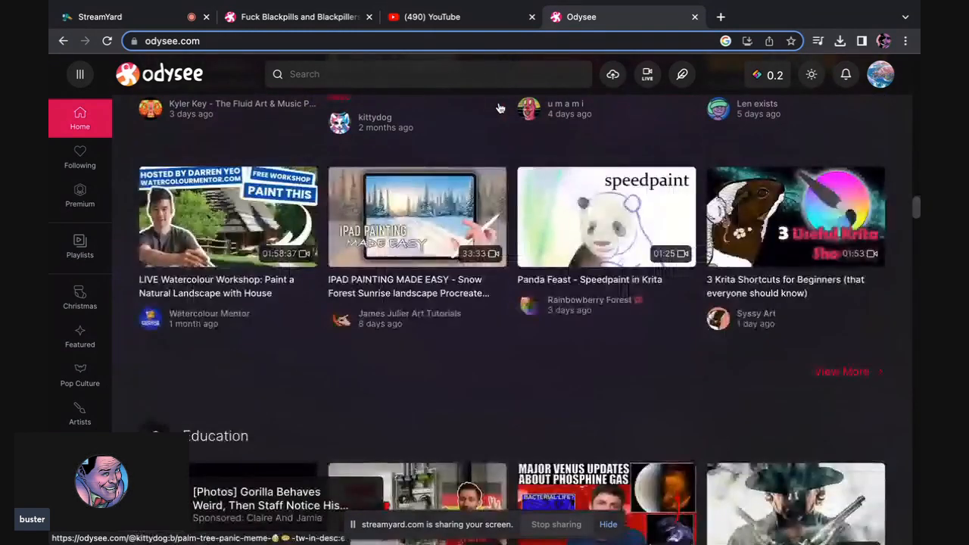
{"action": "mouse_move", "coordinate": [417, 215]}
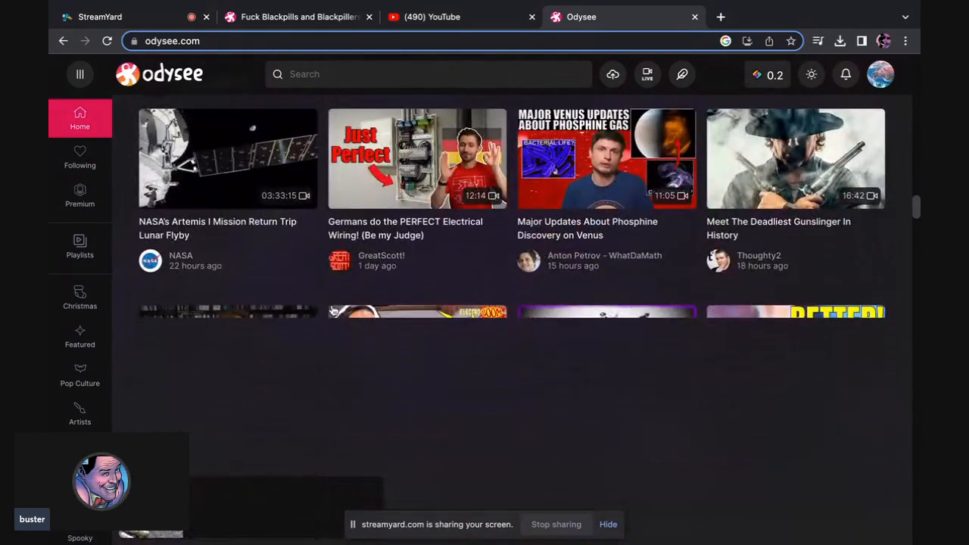
Step: Scroll the Odysee feed further through the Education and Lifestyle rows
{"action": "scroll", "scroll_direction": "down", "scroll_amount": 3}
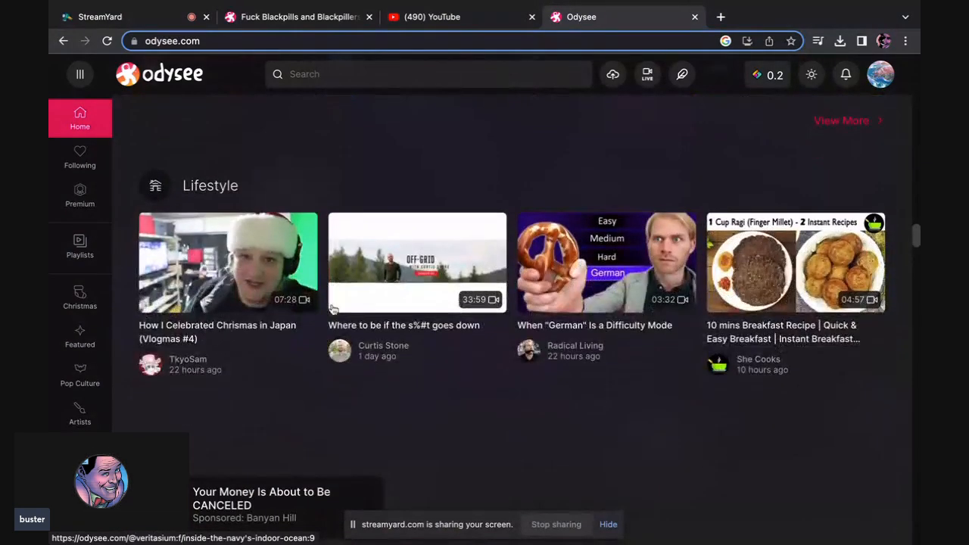
{"action": "scroll", "scroll_direction": "down", "scroll_amount": 3}
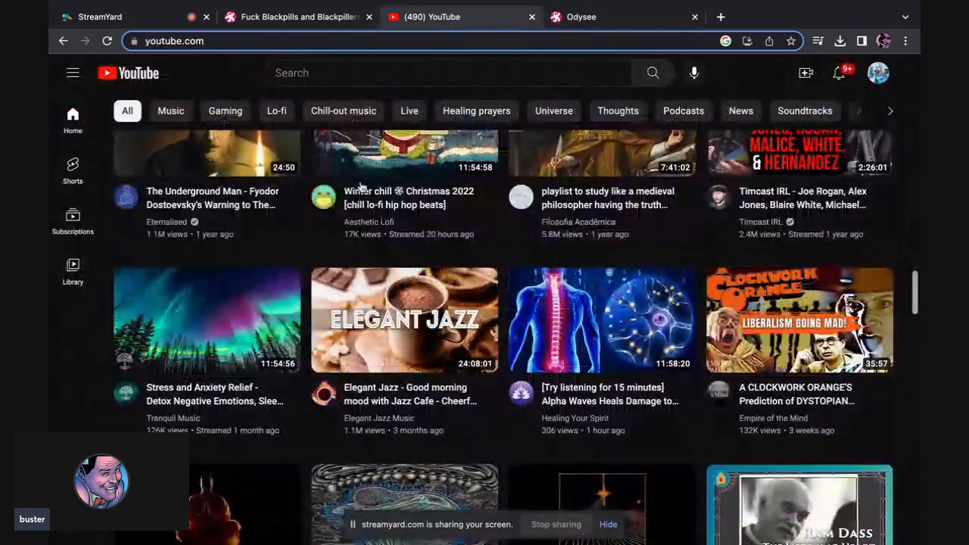
Step: Scroll the YouTube home page briefly before heading back to Odysee
{"action": "scroll", "scroll_direction": "down", "scroll_amount": 3}
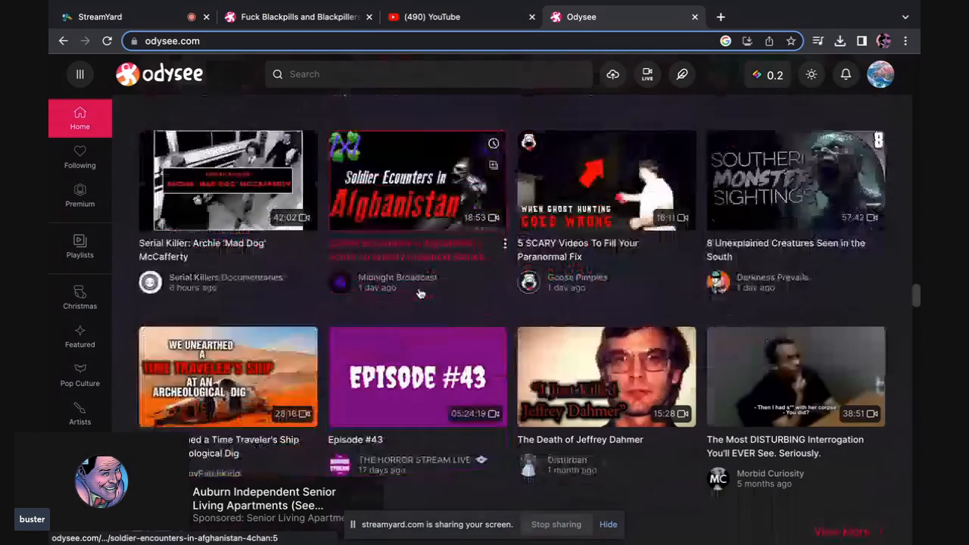
Step: Scroll the Odysee feed down through the Gaming and Tech rows
{"action": "scroll", "scroll_direction": "down", "scroll_amount": 3}
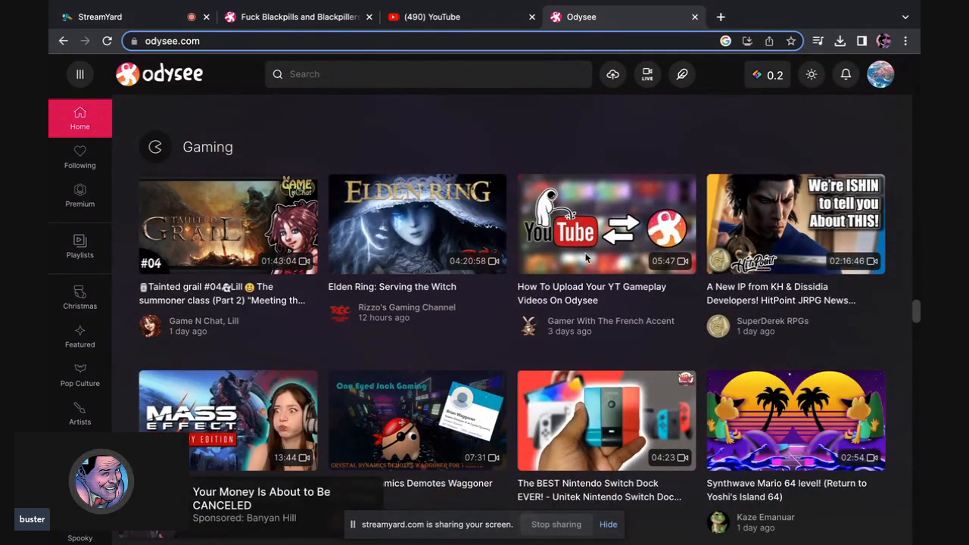
{"action": "mouse_move", "coordinate": [606, 293]}
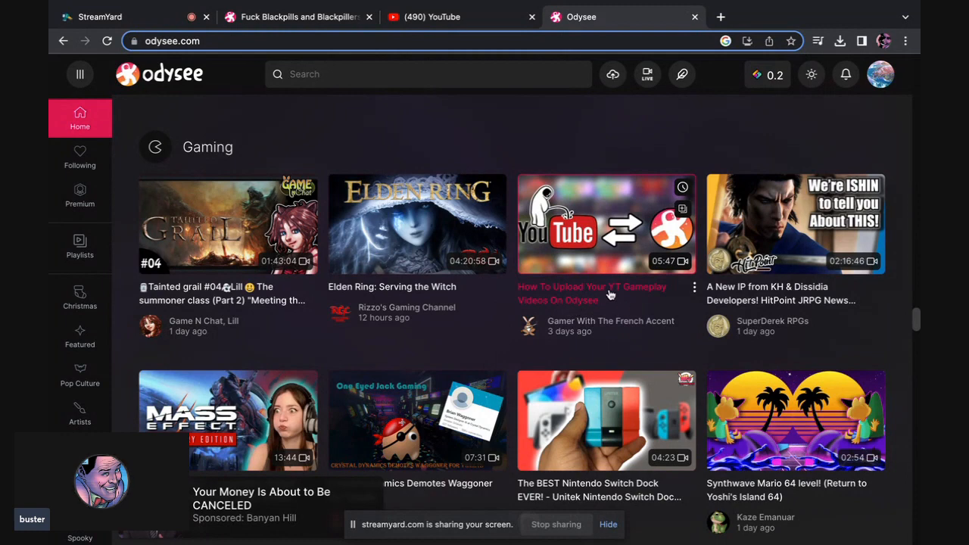
{"action": "scroll", "scroll_direction": "down", "scroll_amount": 3}
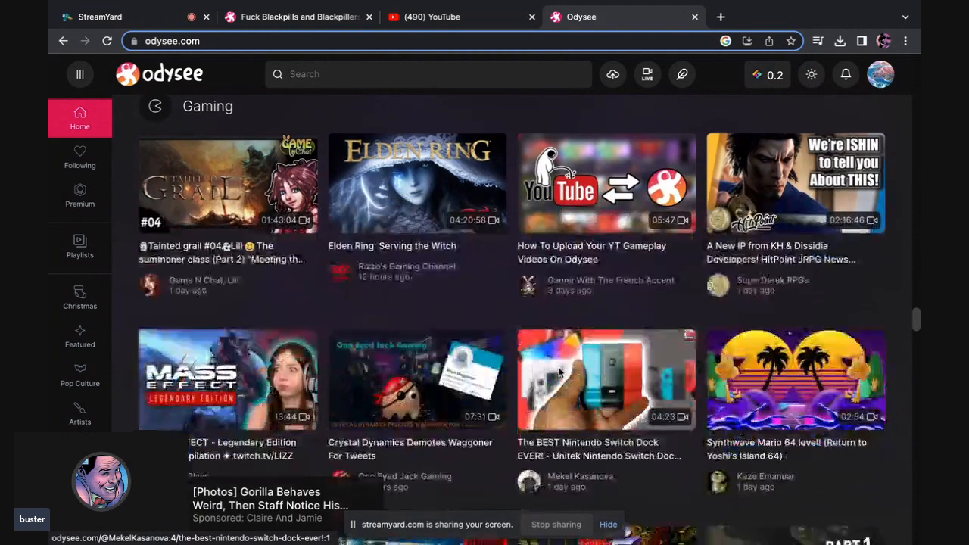
{"action": "mouse_move", "coordinate": [605, 184]}
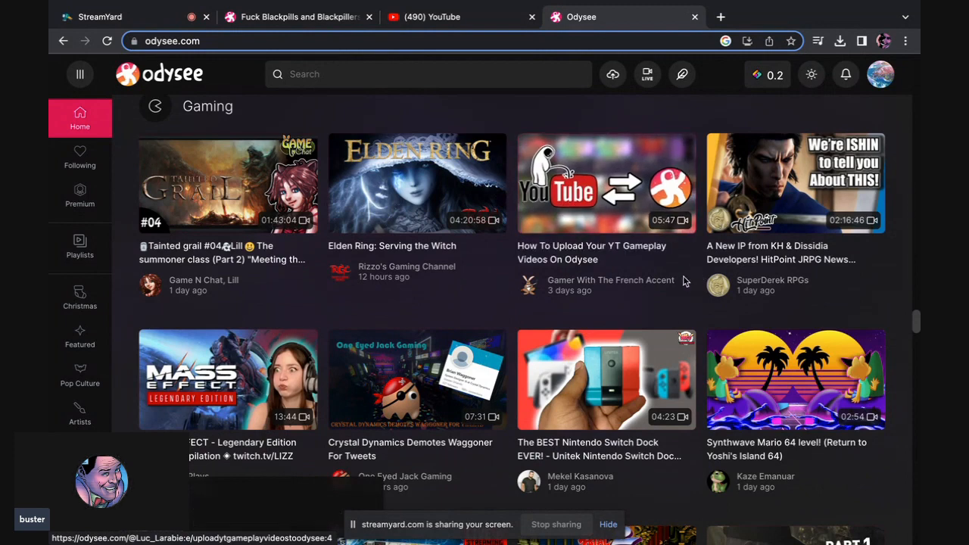
{"action": "scroll", "scroll_direction": "down", "scroll_amount": 3}
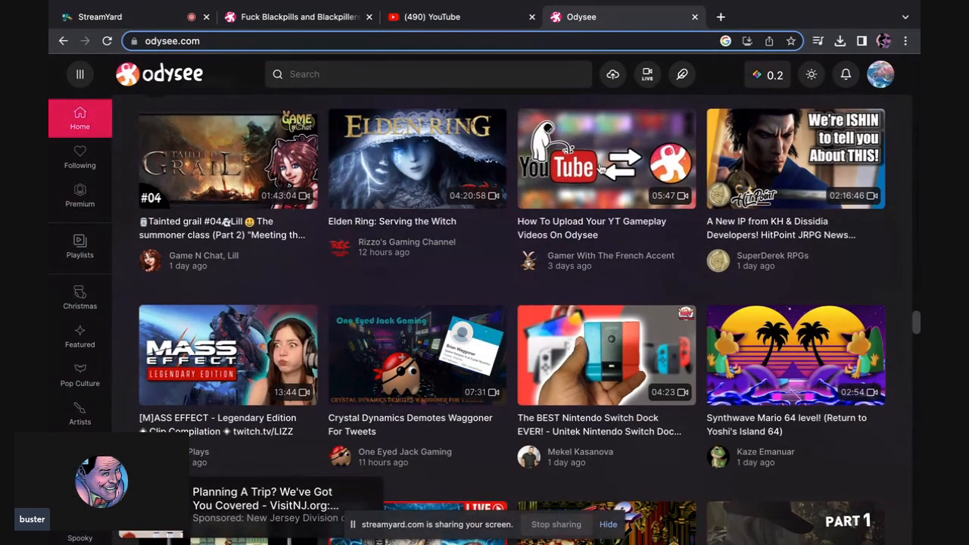
{"action": "mouse_move", "coordinate": [575, 279]}
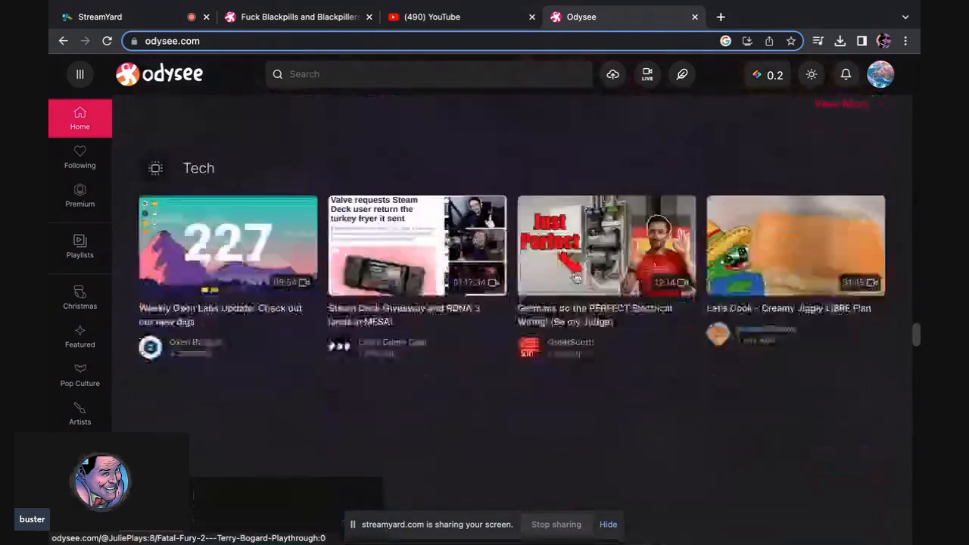
{"action": "scroll", "scroll_direction": "down", "scroll_amount": 3}
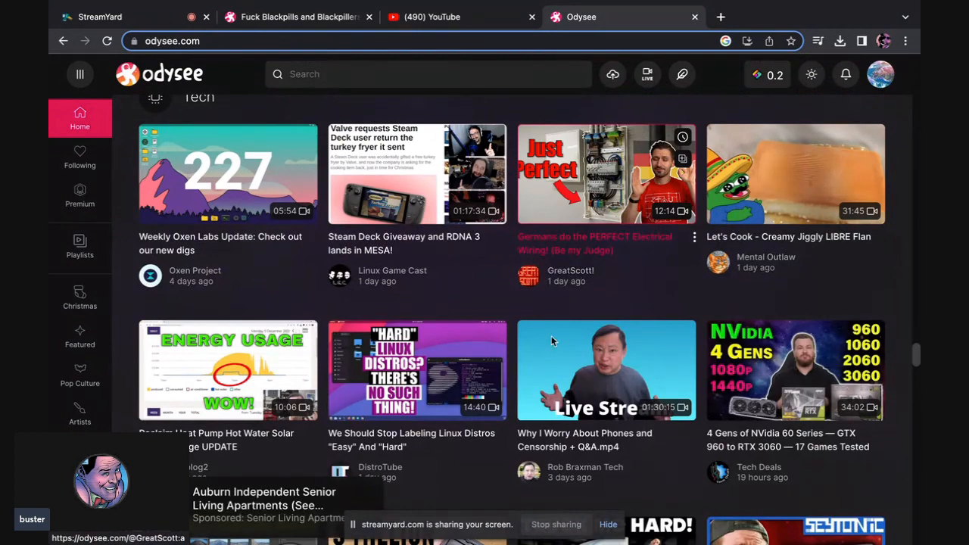
Step: Continue past Comedy and music rows, then bring up the account menu from the profile avatar
{"action": "scroll", "scroll_direction": "down", "scroll_amount": 3}
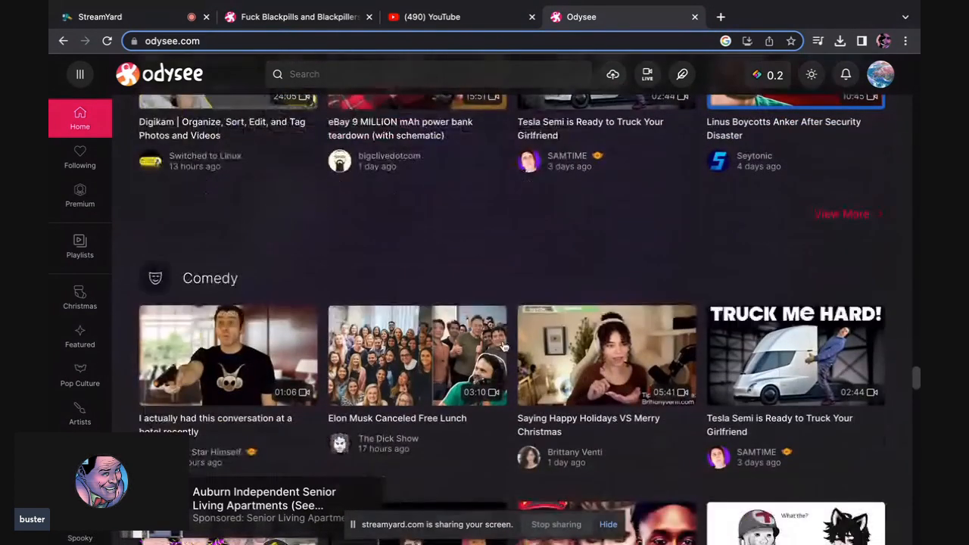
{"action": "mouse_move", "coordinate": [416, 354]}
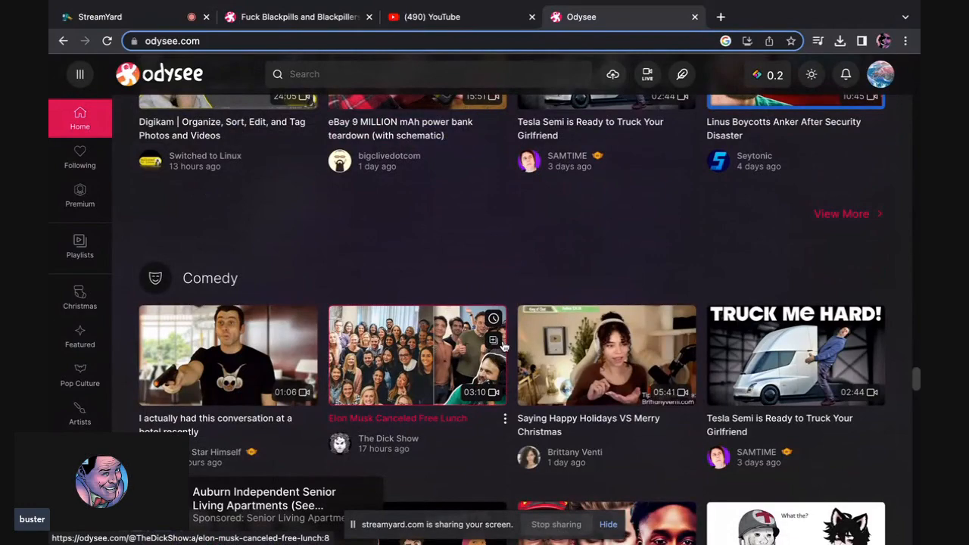
{"action": "scroll", "scroll_direction": "down", "scroll_amount": 3}
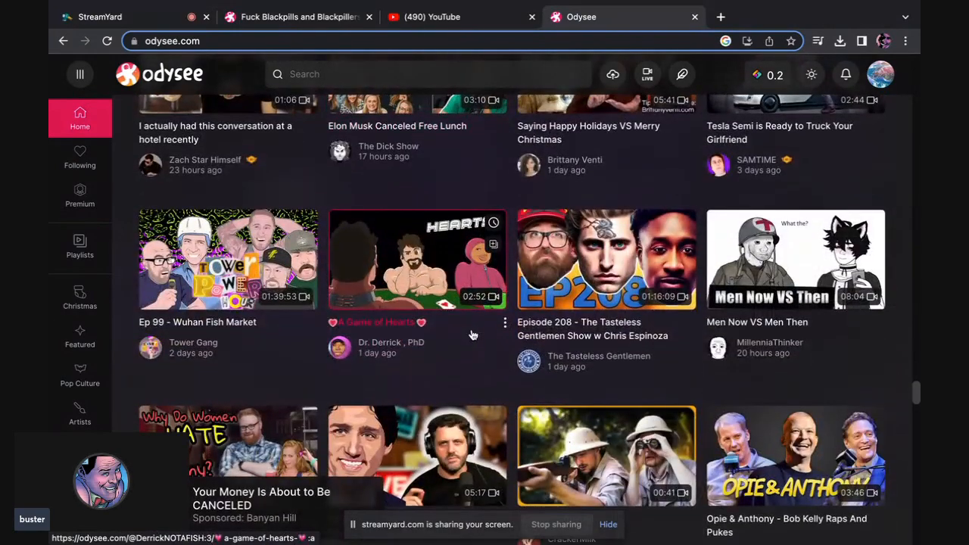
{"action": "scroll", "scroll_direction": "down", "scroll_amount": 3}
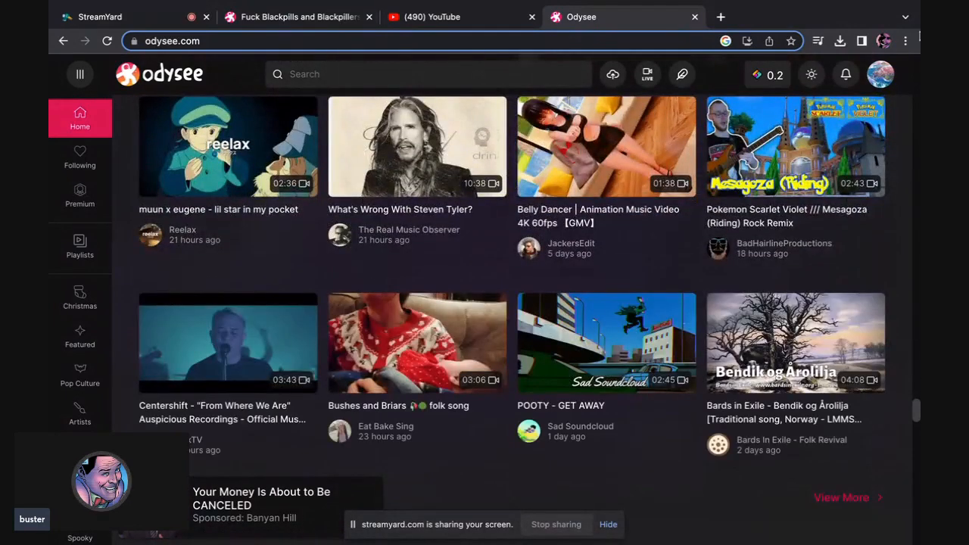
{"action": "left_click", "coordinate": [878, 75]}
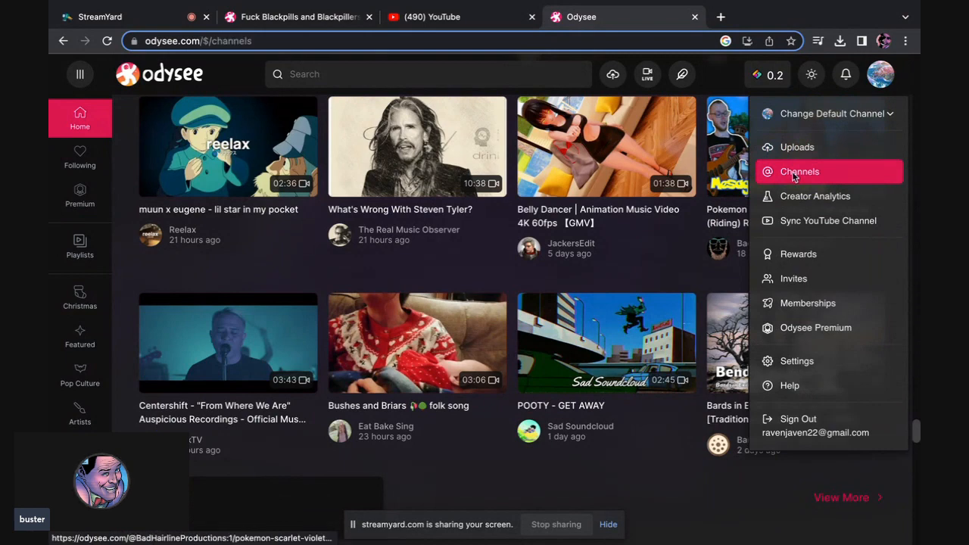
Step: Go to Channels and open the Wanted Unfriended Banned channel's home tab
{"action": "left_click", "coordinate": [799, 172]}
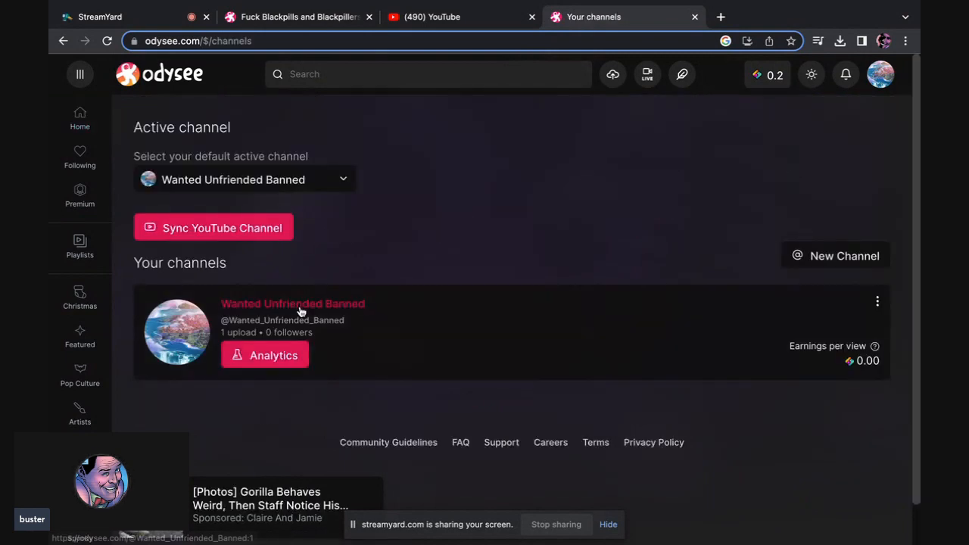
{"action": "left_click", "coordinate": [294, 303]}
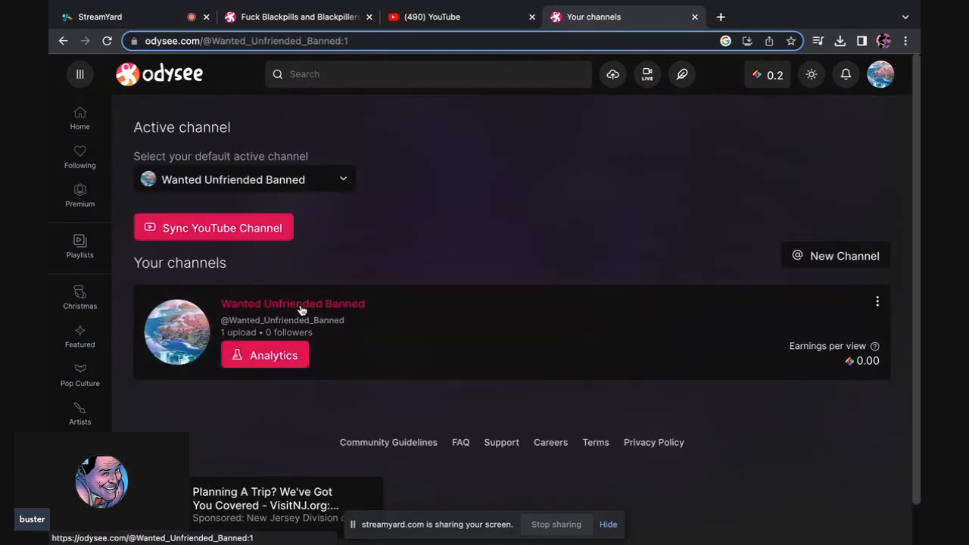
{"action": "left_click", "coordinate": [292, 303]}
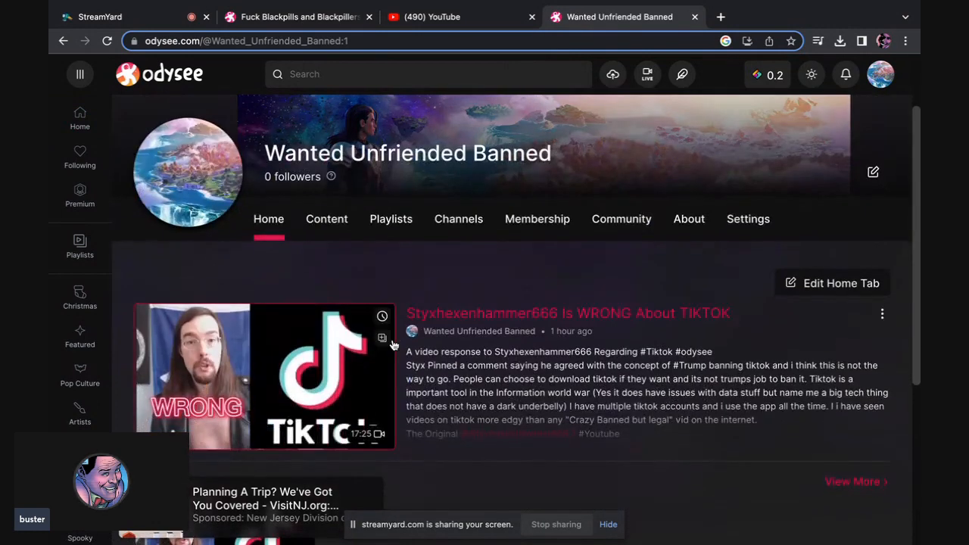
{"action": "scroll", "scroll_direction": "down", "scroll_amount": 3}
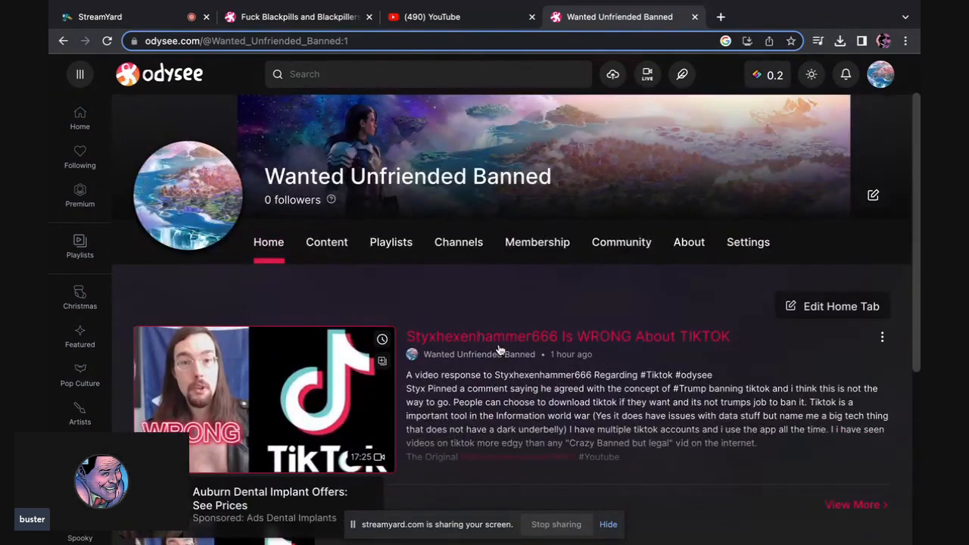
{"action": "left_click", "coordinate": [327, 242]}
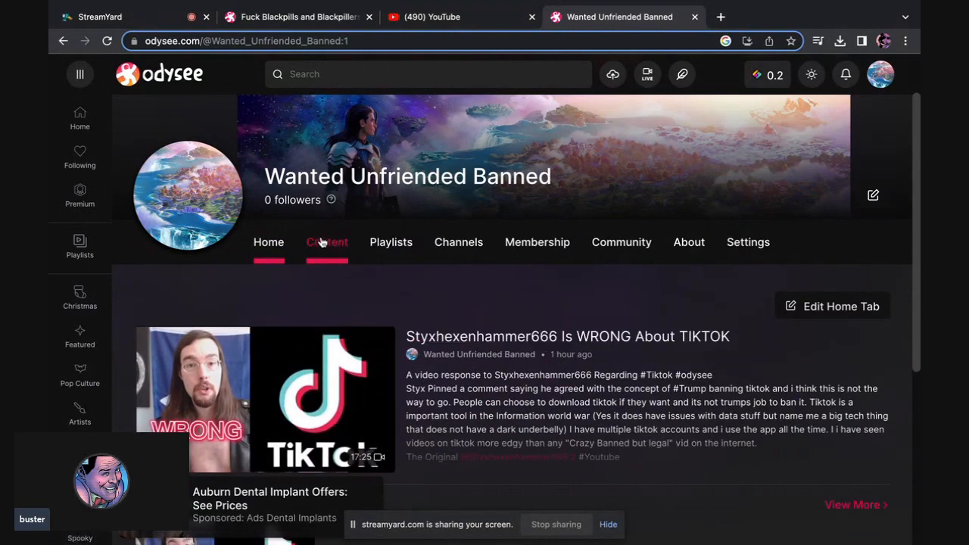
Step: Show the channel's Content tab listing its uploads, including the TikTok video
{"action": "left_click", "coordinate": [327, 242]}
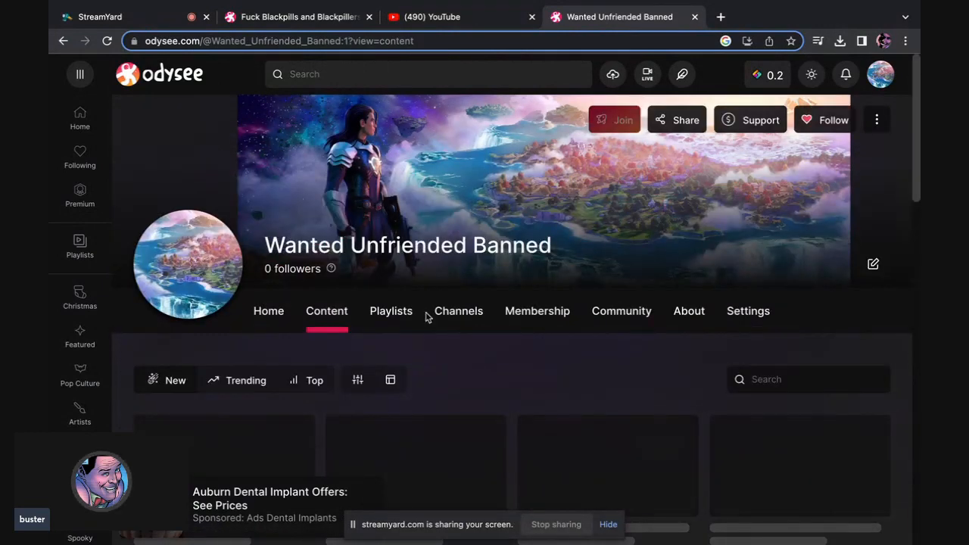
{"action": "scroll", "scroll_direction": "down", "scroll_amount": 3}
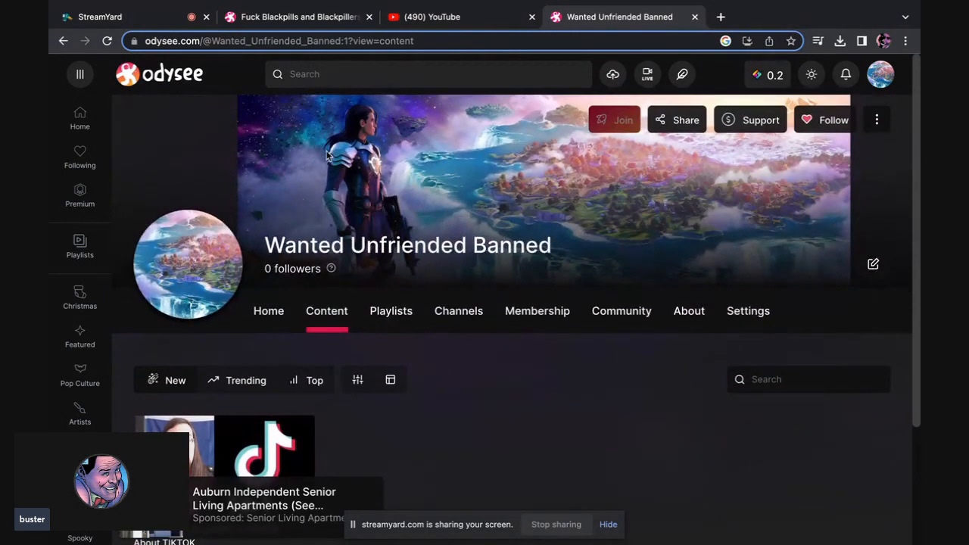
{"action": "mouse_move", "coordinate": [290, 109]}
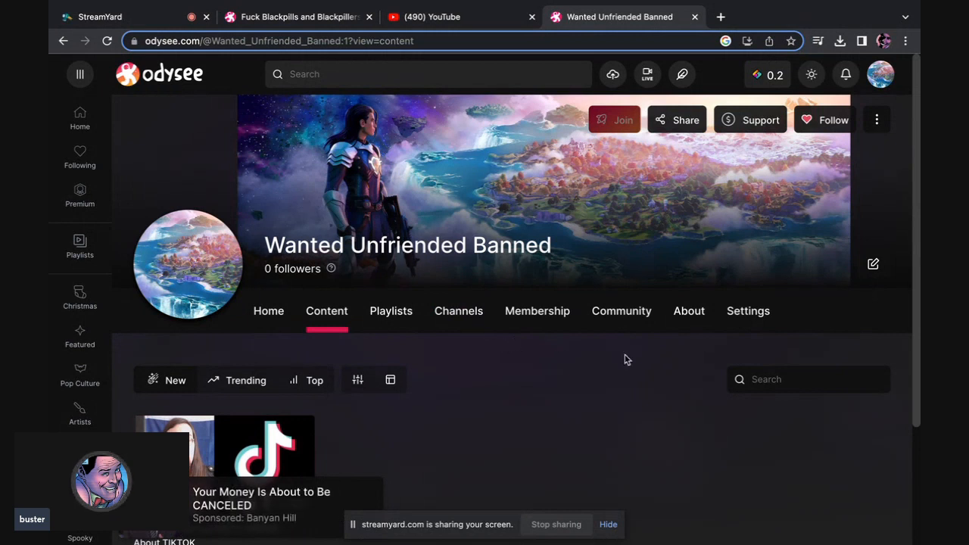
{"action": "mouse_move", "coordinate": [768, 74]}
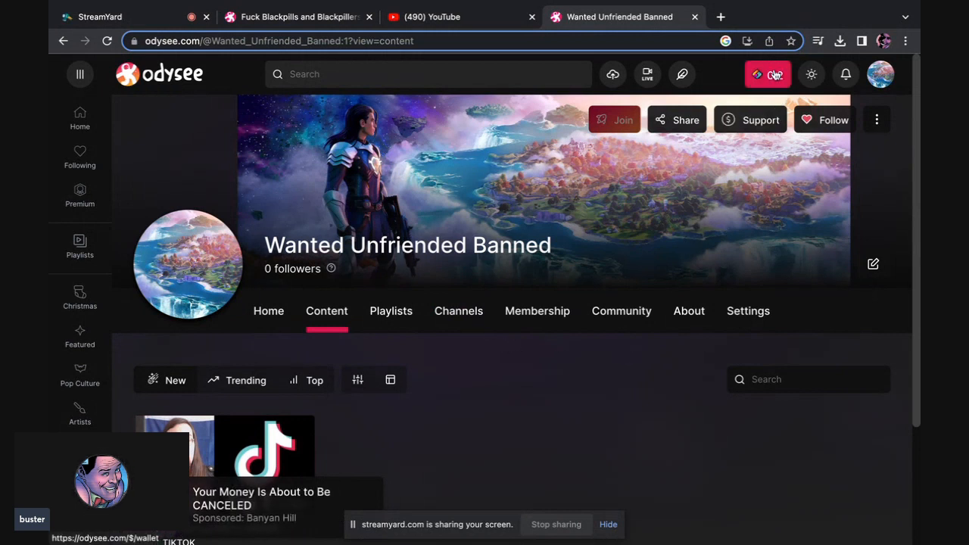
{"action": "mouse_move", "coordinate": [766, 74]}
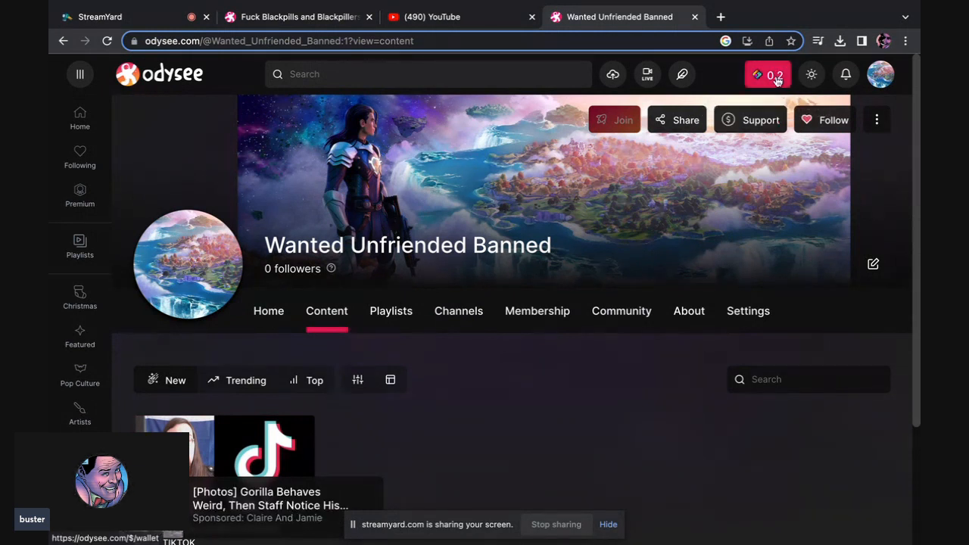
{"action": "mouse_move", "coordinate": [589, 288]}
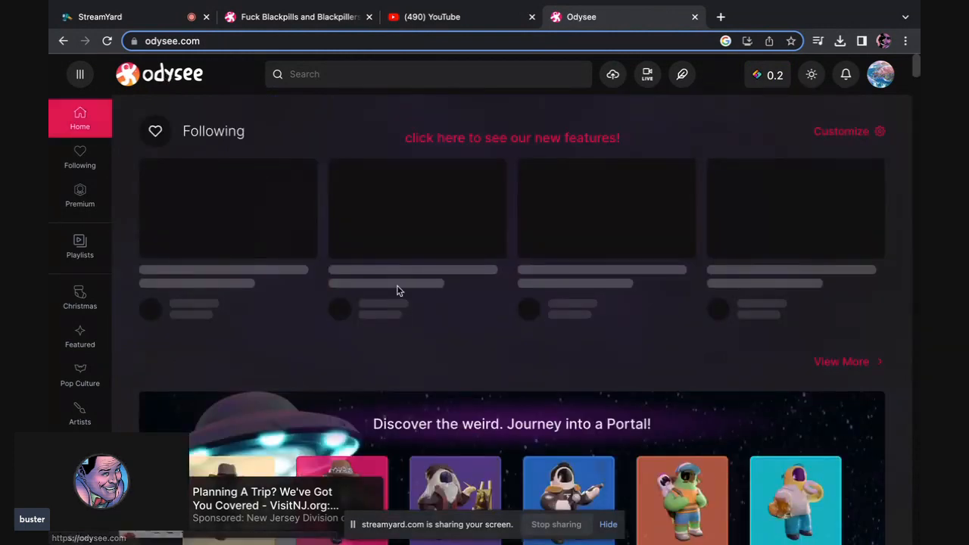
Step: Scroll the channel page, then return to the Odysee home feed
{"action": "scroll", "scroll_direction": "down", "scroll_amount": 3}
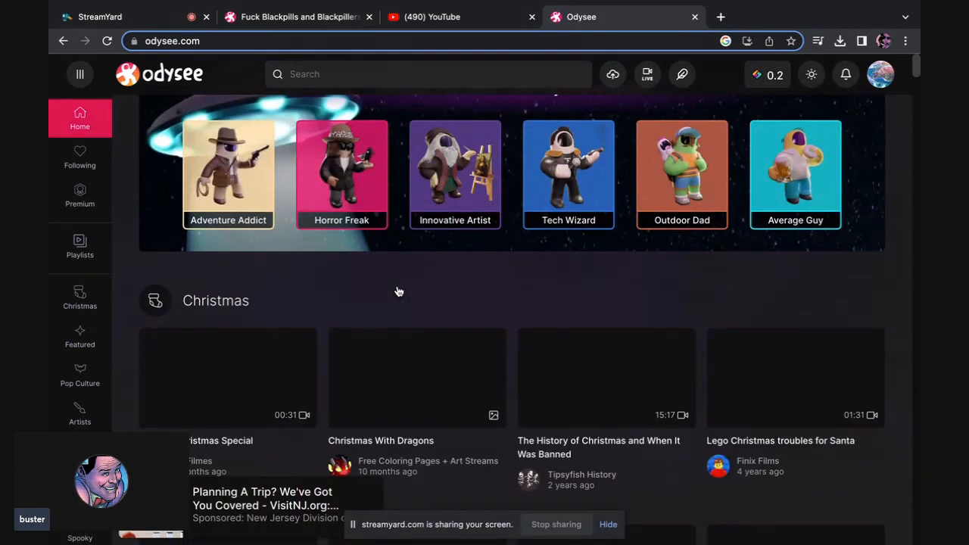
{"action": "scroll", "scroll_direction": "down", "scroll_amount": 3}
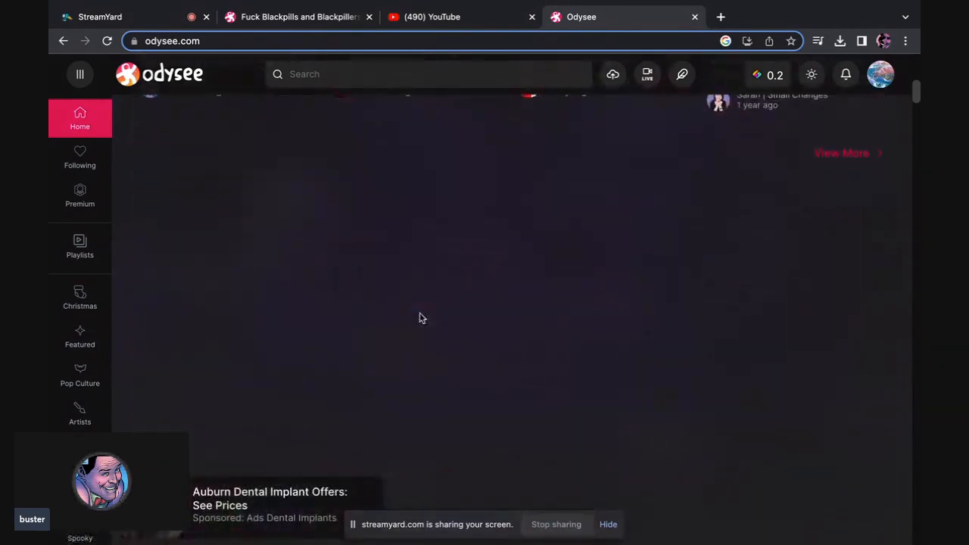
{"action": "scroll", "scroll_direction": "down", "scroll_amount": 3}
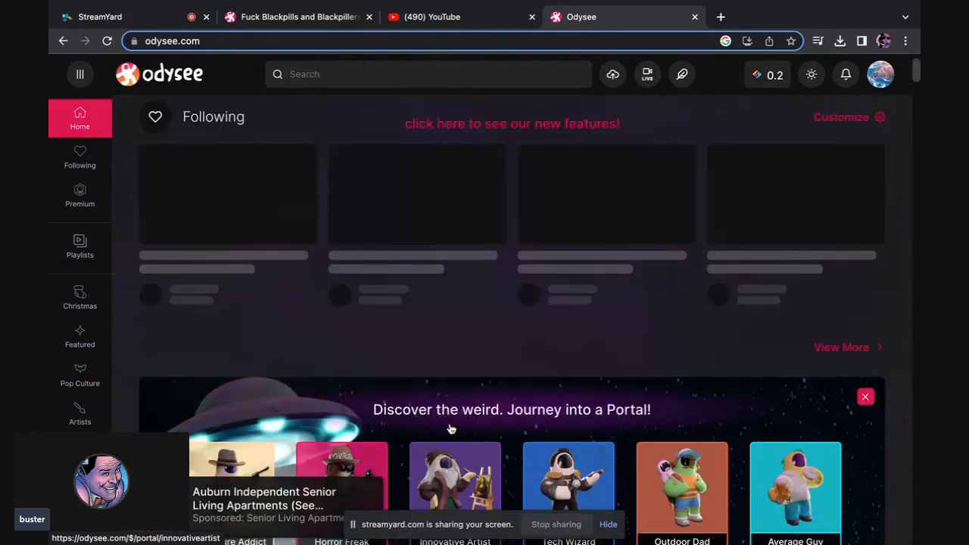
{"action": "left_click", "coordinate": [79, 299]}
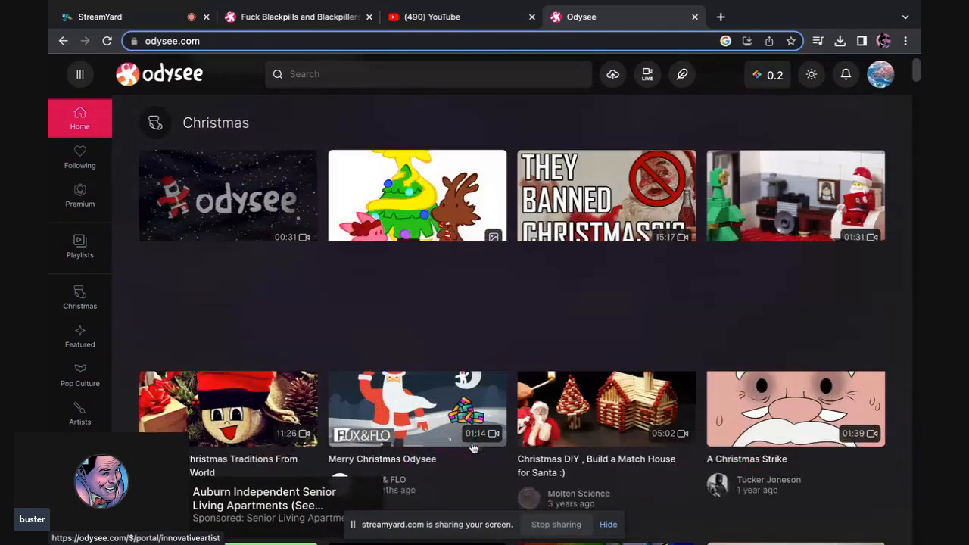
Step: Scroll the home feed through the Christmas and Artists rows
{"action": "scroll", "scroll_direction": "down", "scroll_amount": 3}
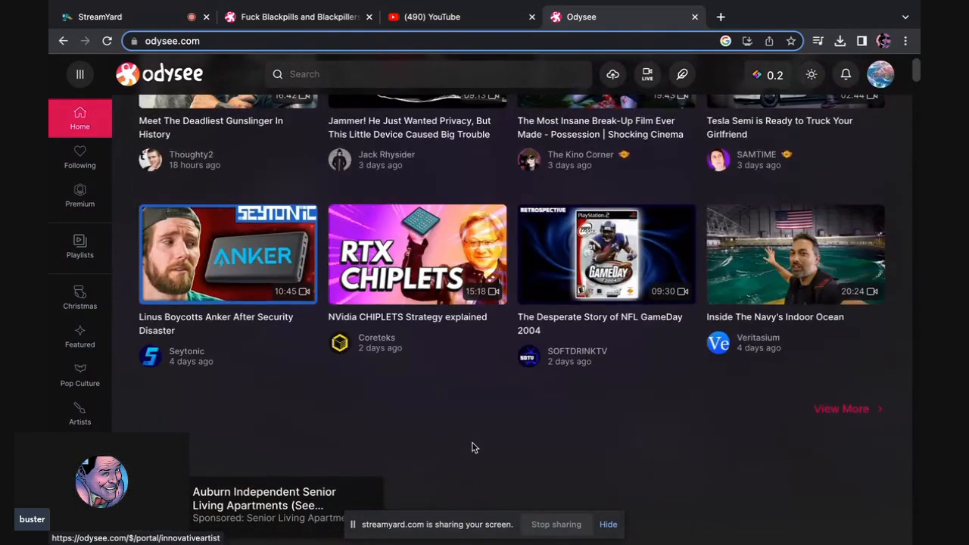
{"action": "scroll", "scroll_direction": "down", "scroll_amount": 3}
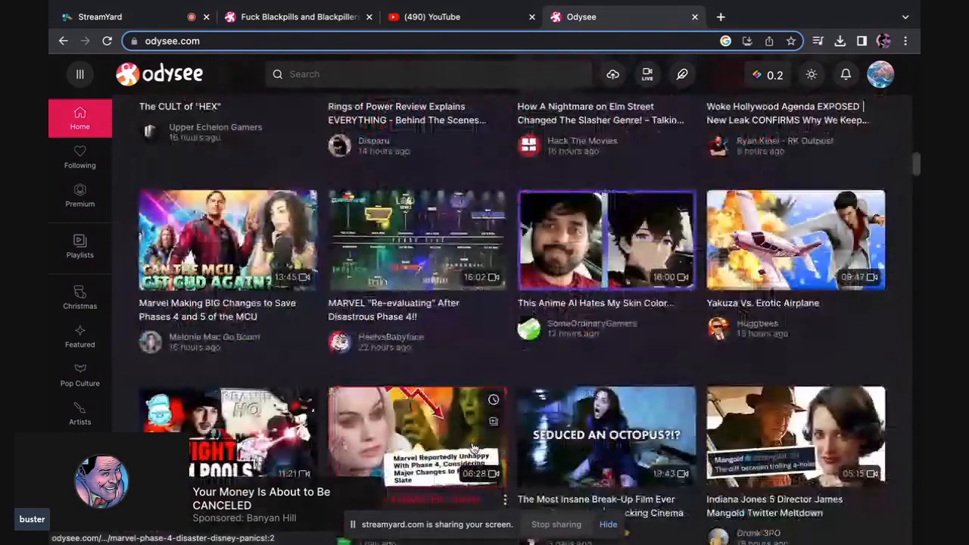
{"action": "scroll", "scroll_direction": "down", "scroll_amount": 3}
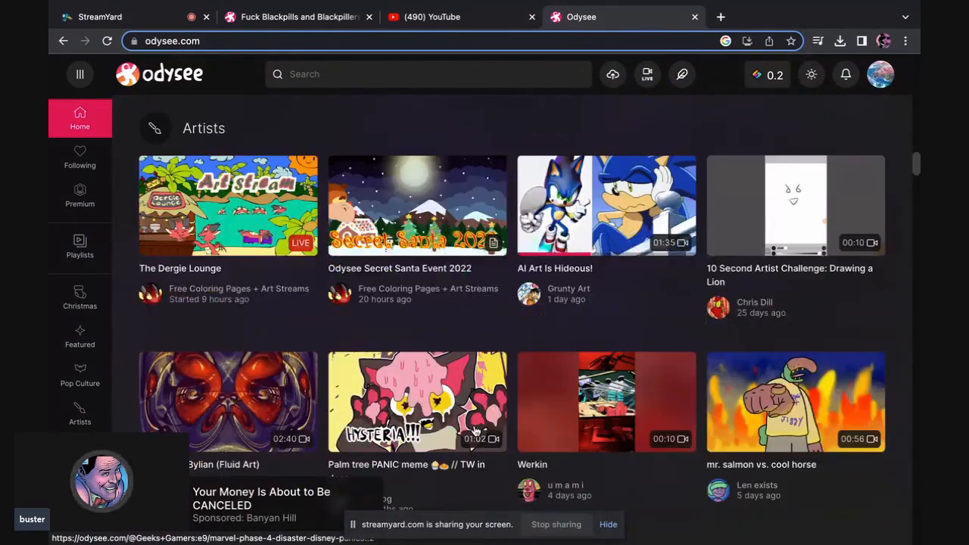
{"action": "scroll", "scroll_direction": "down", "scroll_amount": 3}
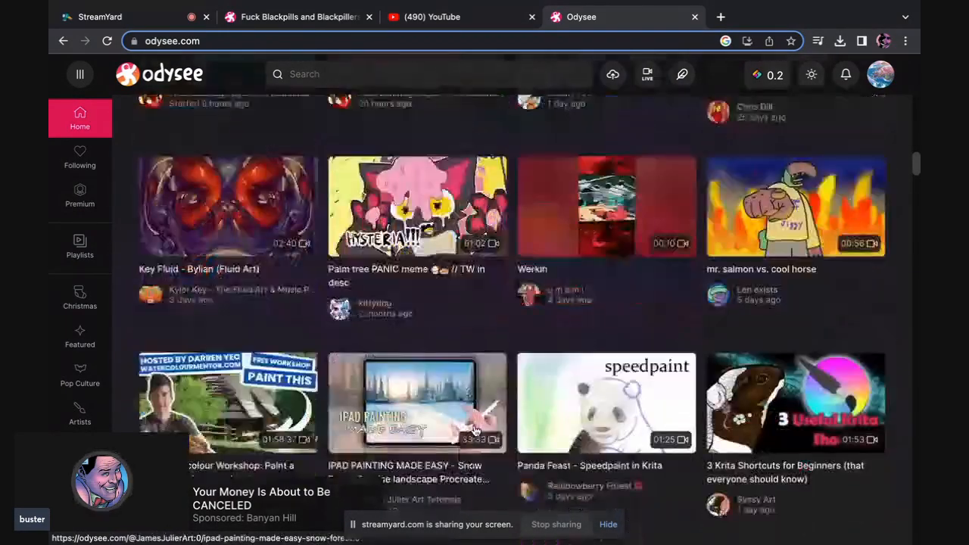
{"action": "scroll", "scroll_direction": "down", "scroll_amount": 3}
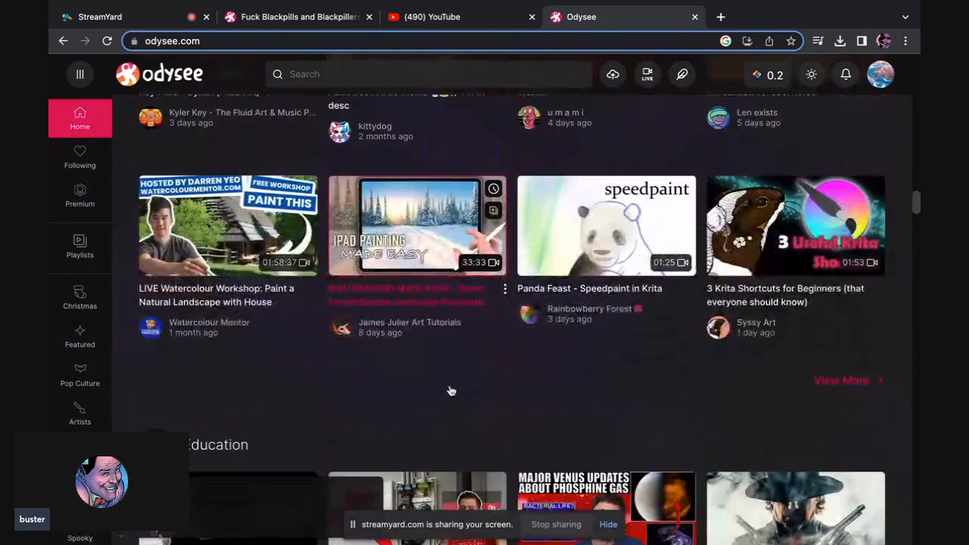
Step: Continue past Lifestyle and Spooky rows, then switch to the StreamYard studio
{"action": "scroll", "scroll_direction": "down", "scroll_amount": 3}
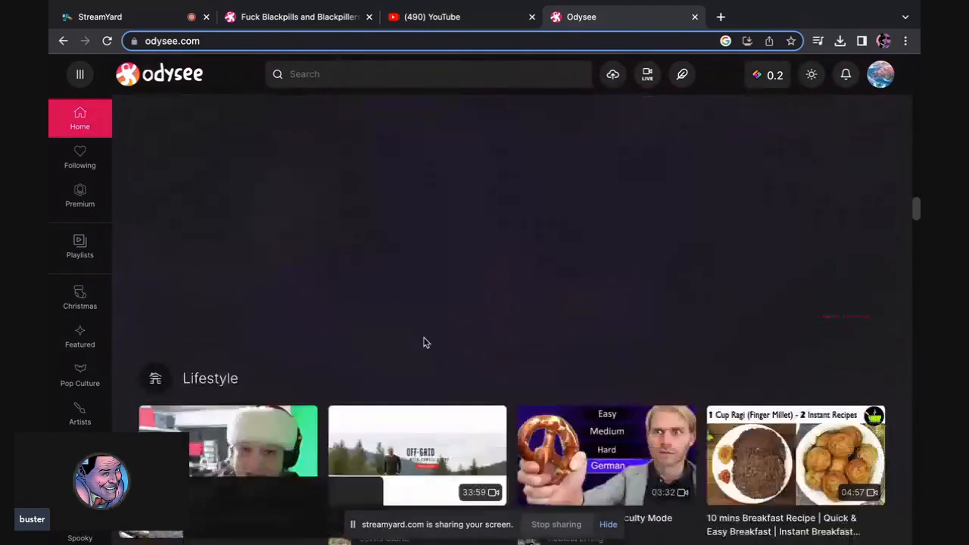
{"action": "scroll", "scroll_direction": "down", "scroll_amount": 3}
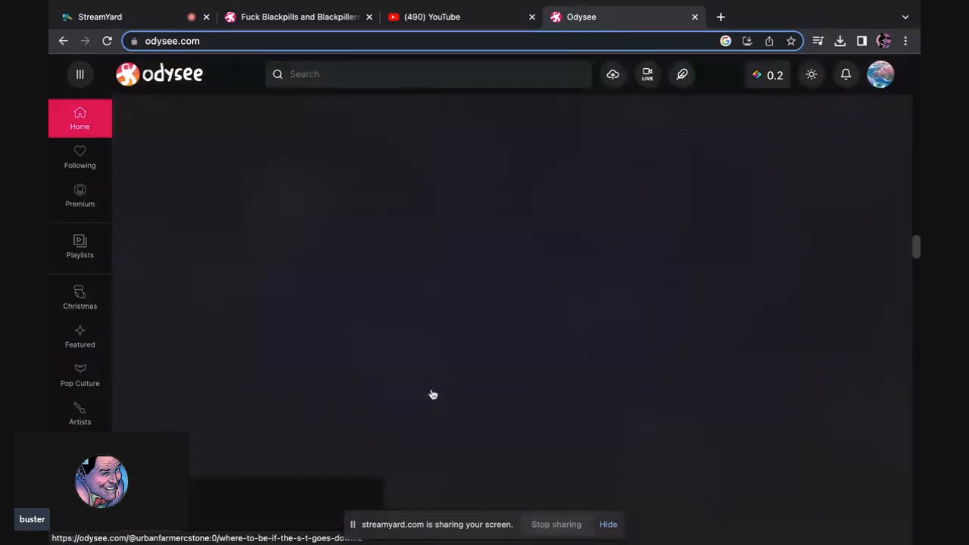
{"action": "scroll", "scroll_direction": "down", "scroll_amount": 3}
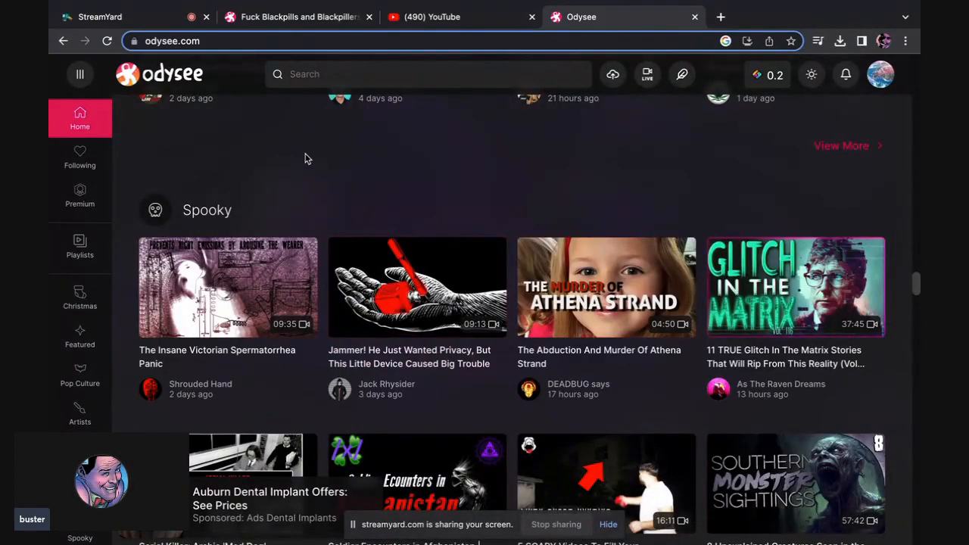
{"action": "scroll", "scroll_direction": "down", "scroll_amount": 3}
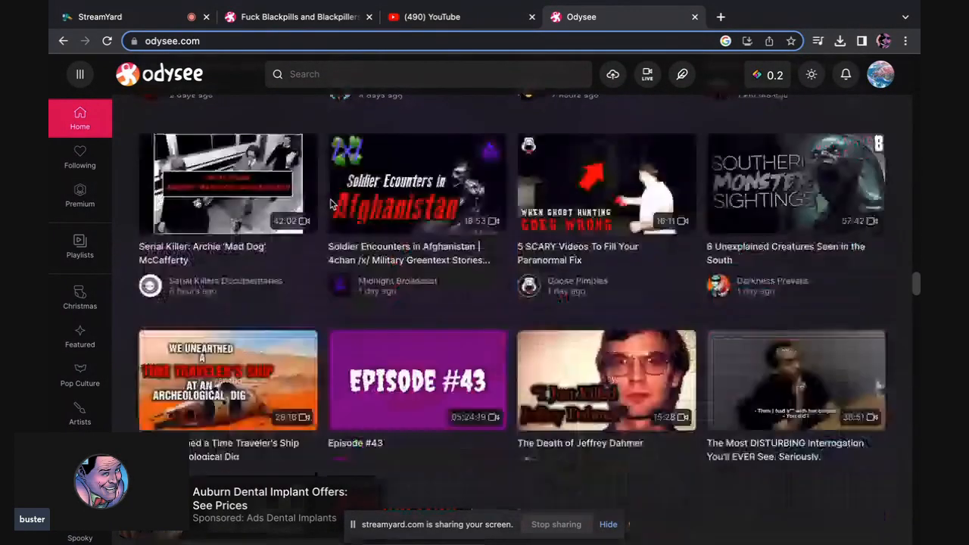
{"action": "left_click", "coordinate": [99, 17]}
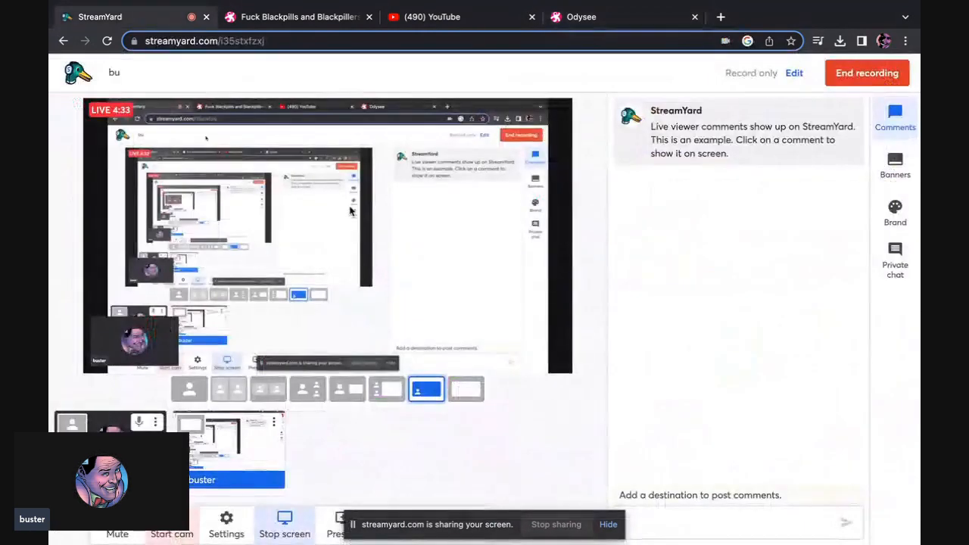